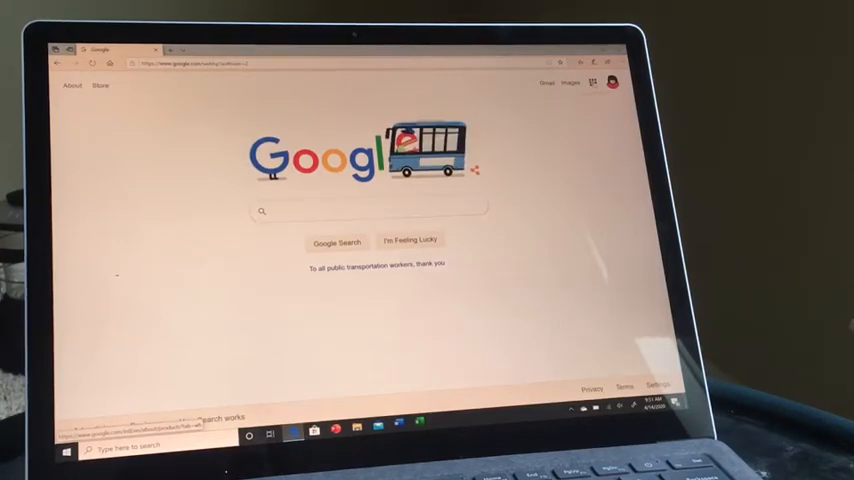
Step: Show the Google apps launcher and scroll to 'More from G Suite Marketplace'
left_click(592, 84)
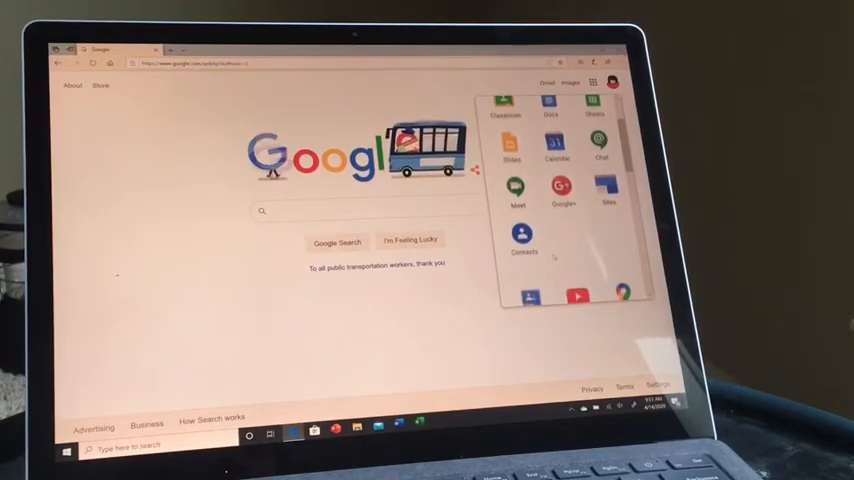
scroll("down", 3)
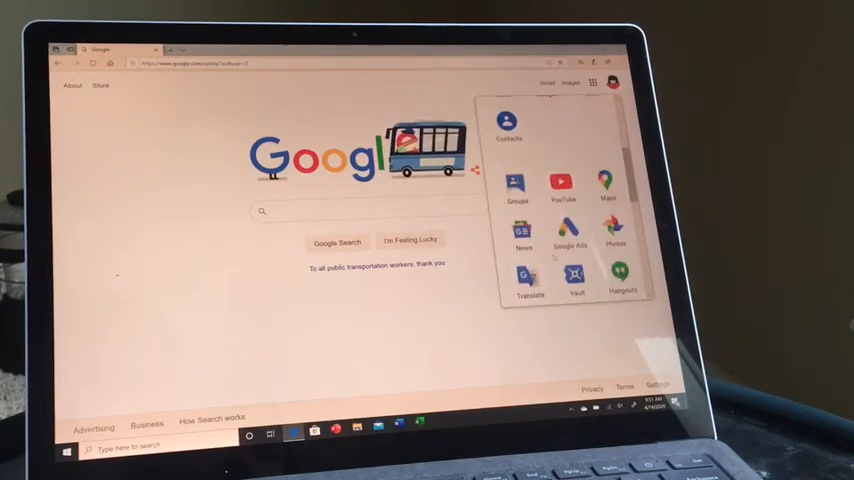
scroll("down", 3)
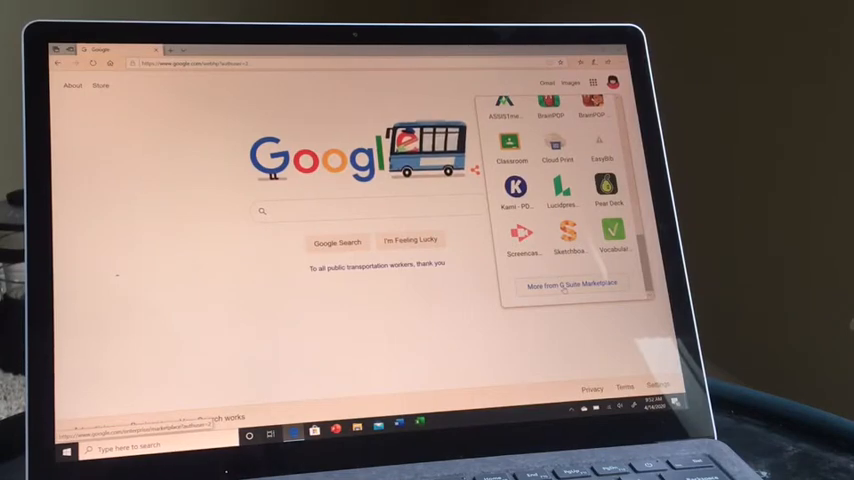
Step: Search the G Suite Marketplace for 'hang' and browse the Hangouts-related results
left_click(570, 284)
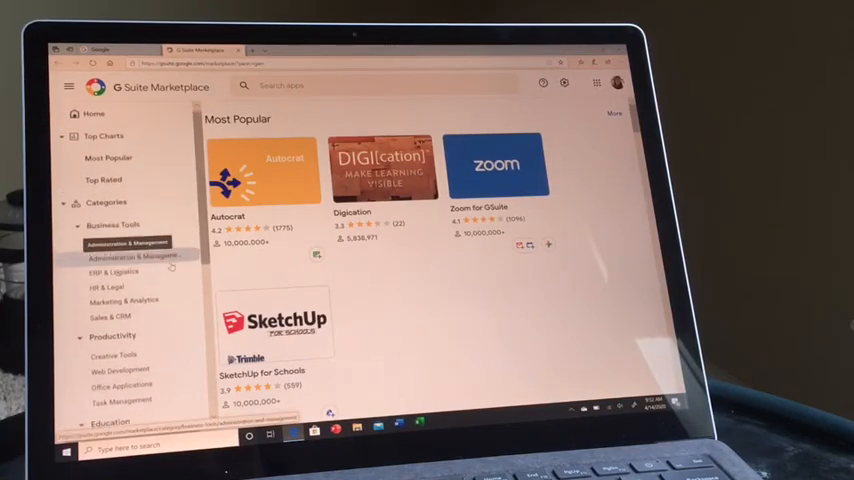
scroll("down", 3)
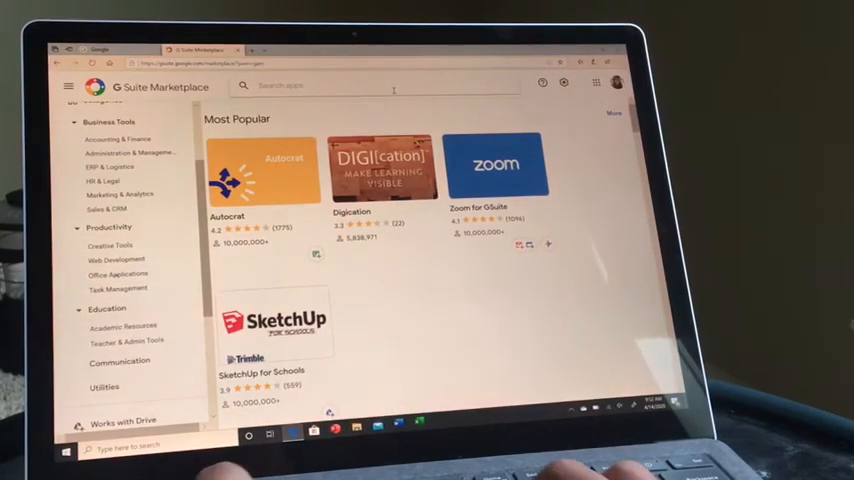
type("hangouts")
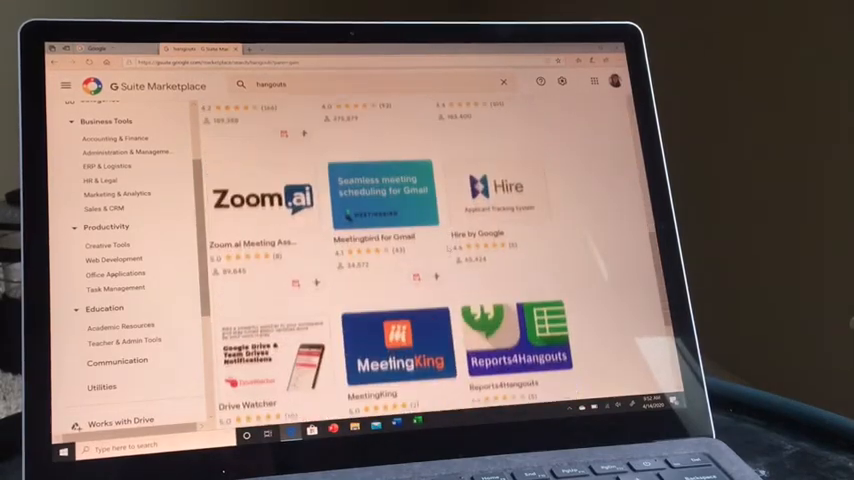
scroll("down", 3)
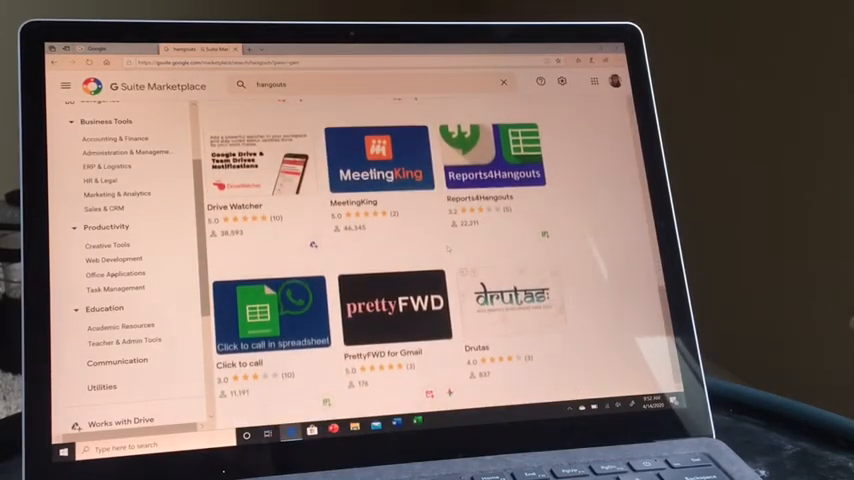
scroll("down", 3)
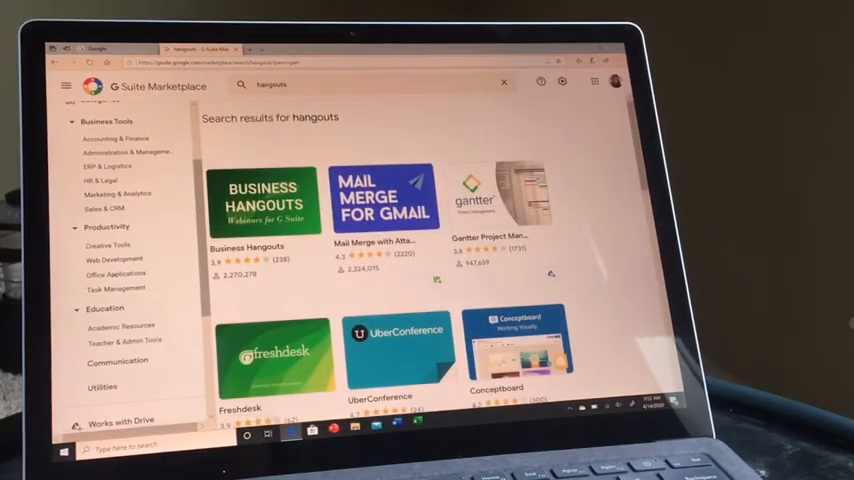
Step: Launch Google Hangouts in a new tab showing its welcome slideshow
left_click(592, 84)
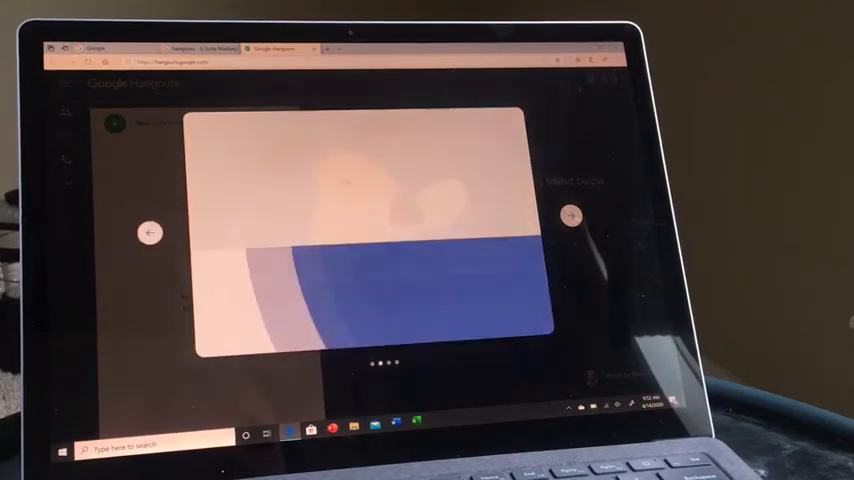
Step: Dismiss the welcome slides to reach the Hangouts home screen
left_click(570, 216)
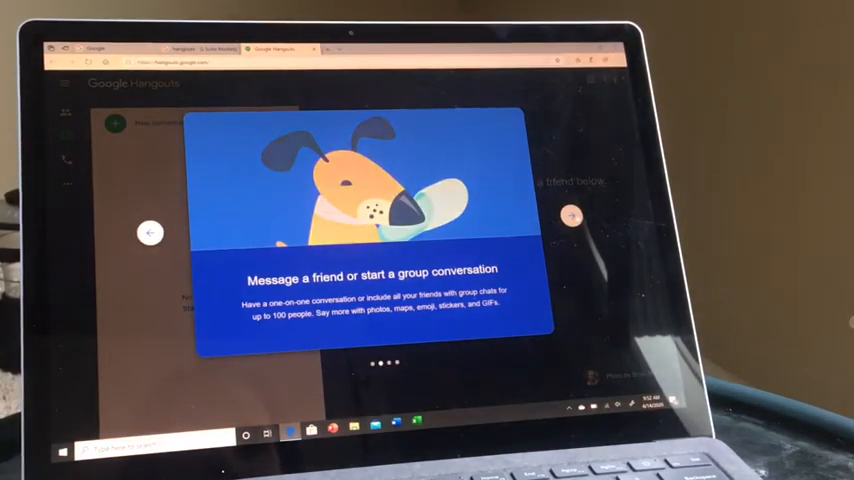
left_click(572, 216)
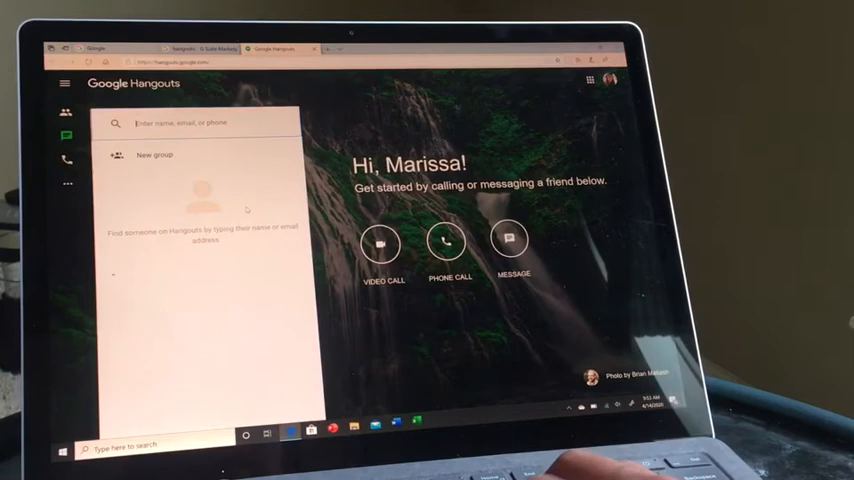
Step: Enter the contact address 'mmapjhca' in the new conversation search box
type("mmapj")
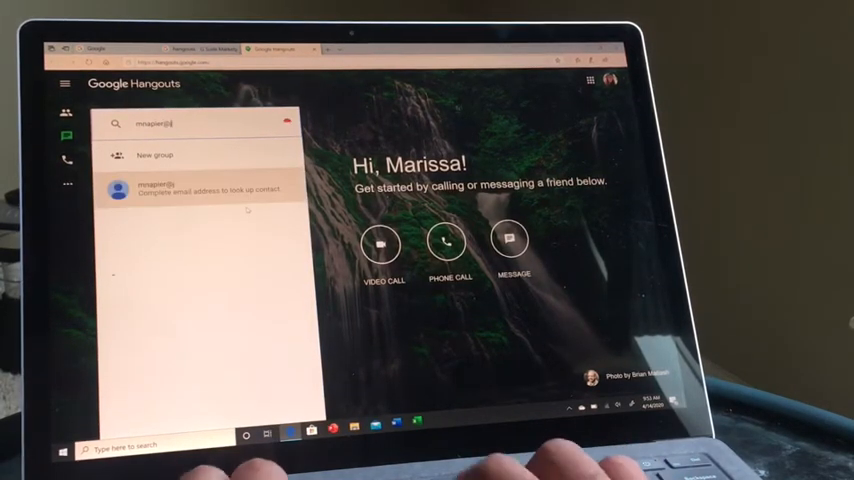
type("hca")
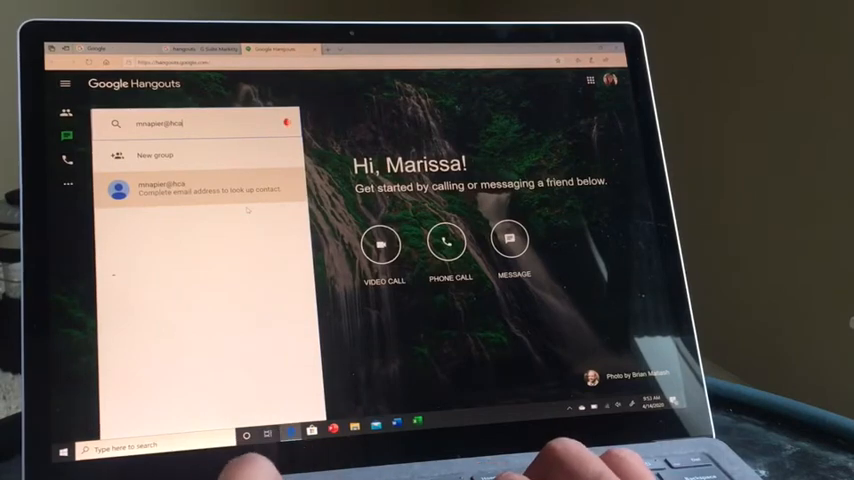